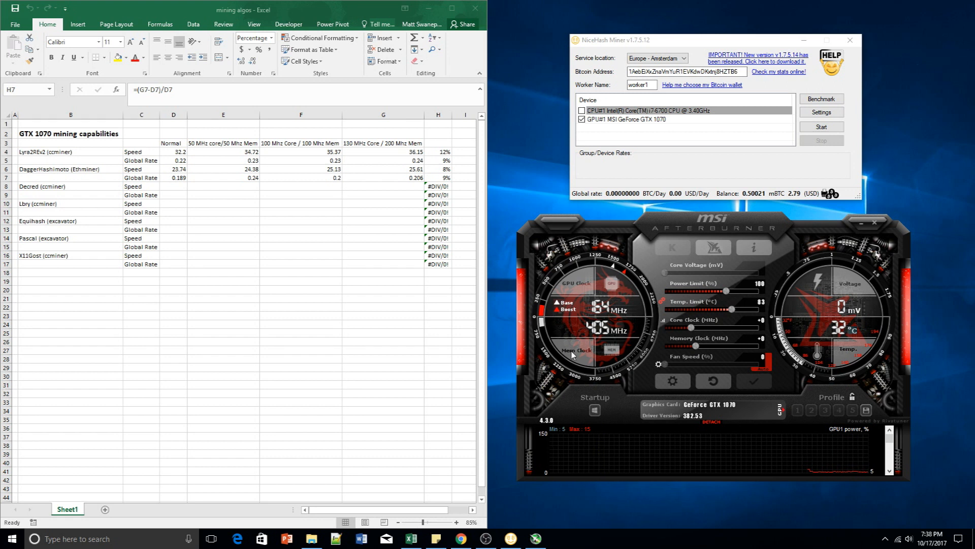
Clear the DaggerHashimoto speed and global rate cells D6:G7
{"action": "left_click", "coordinate": [173, 160]}
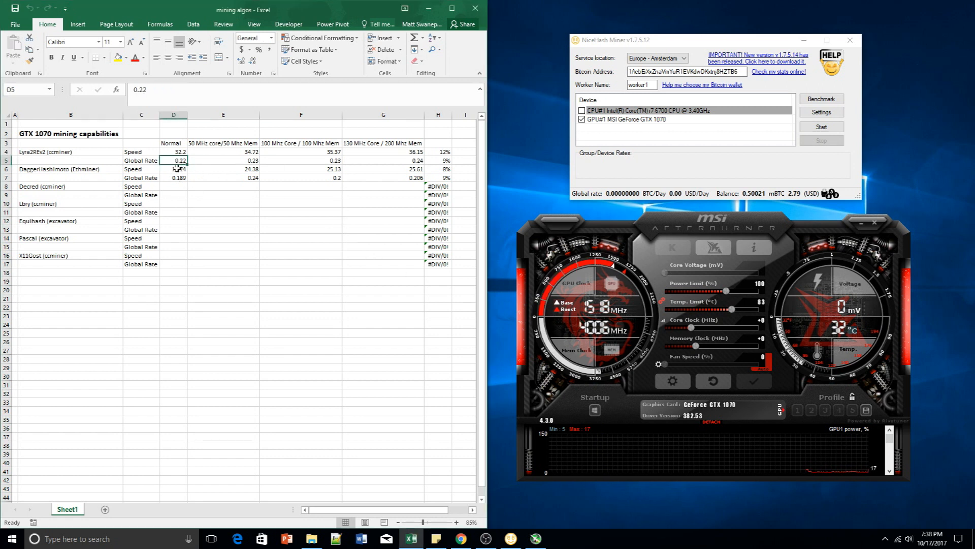
{"action": "left_click_drag", "start_coordinate": [180, 169], "coordinate": [383, 177]}
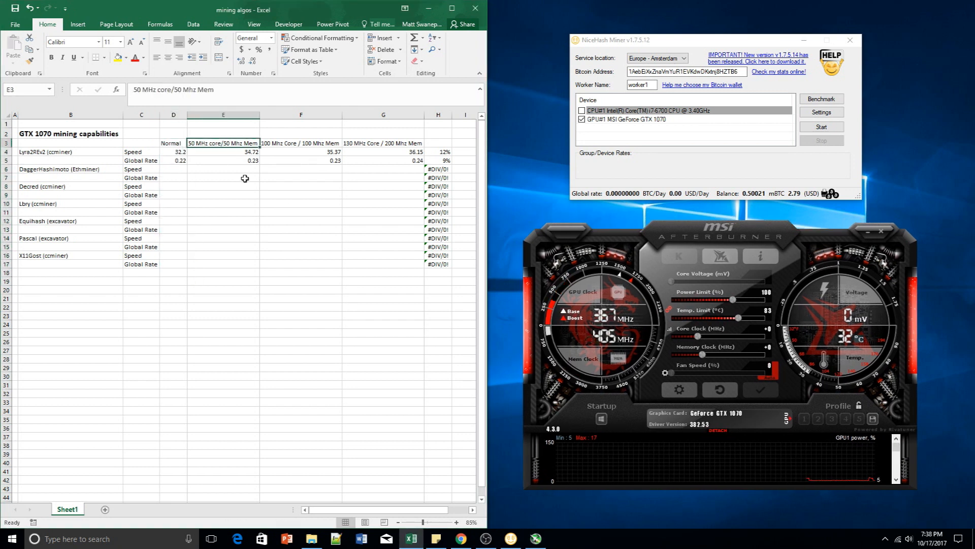
{"action": "left_click", "coordinate": [174, 169]}
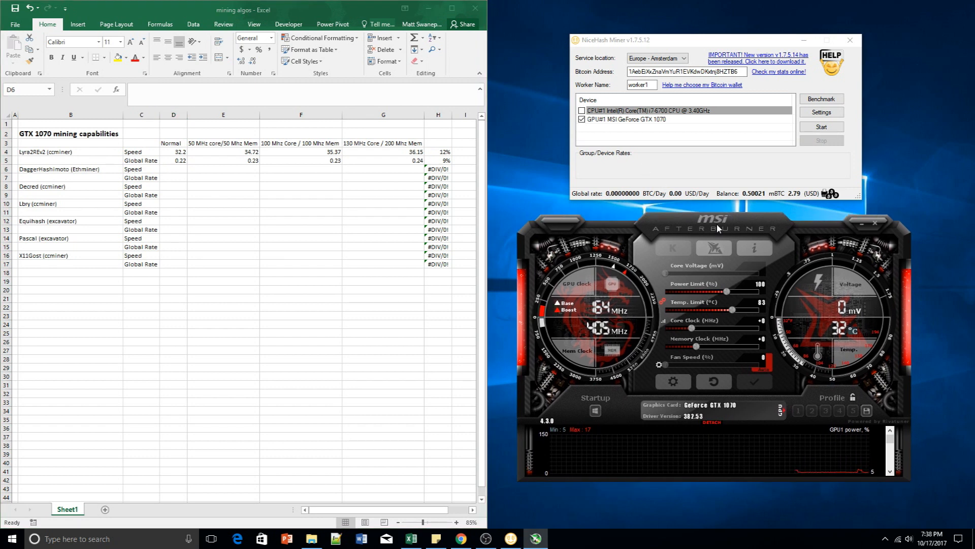
{"action": "left_click", "coordinate": [820, 112]}
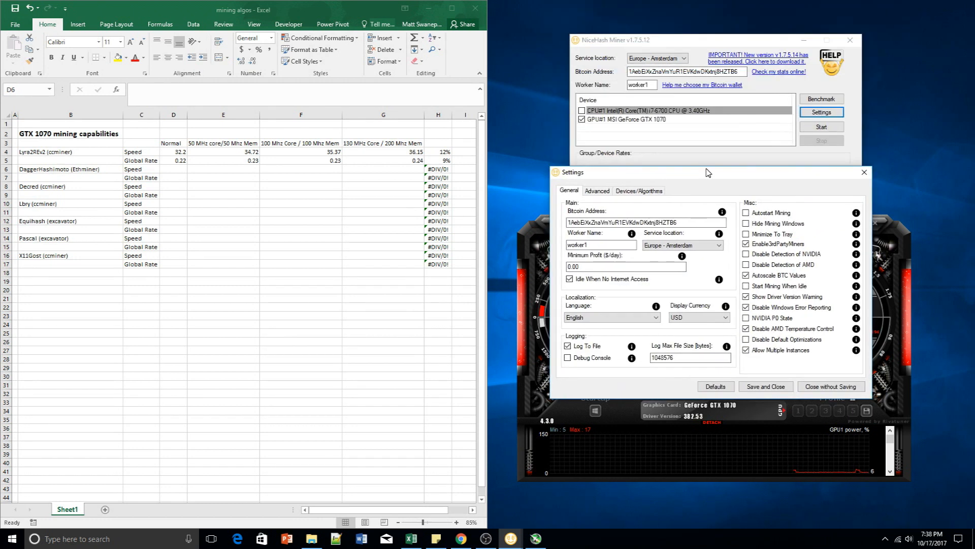
View the GTX 1070's per-algorithm benchmark speeds on the Devices/Algorithms tab
{"action": "left_click", "coordinate": [627, 47]}
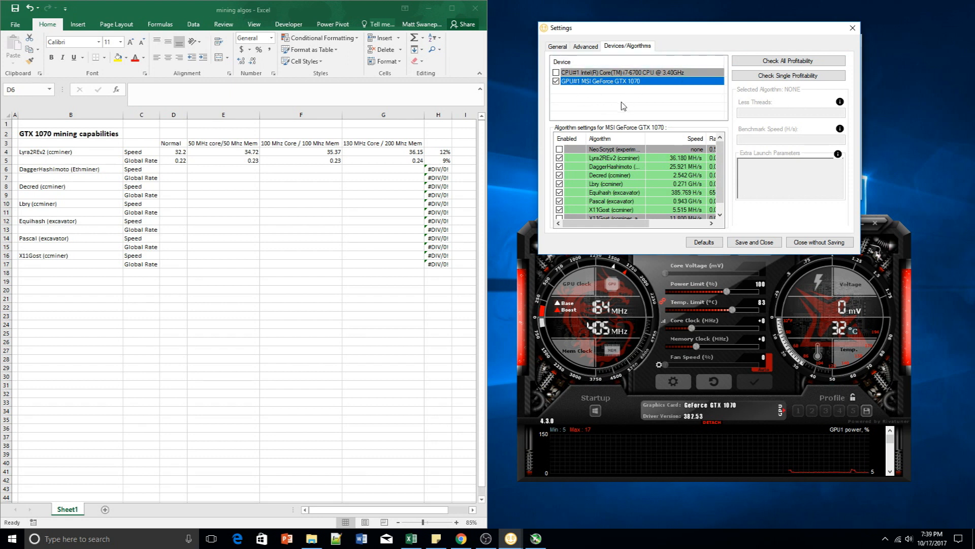
{"action": "mouse_move", "coordinate": [644, 89]}
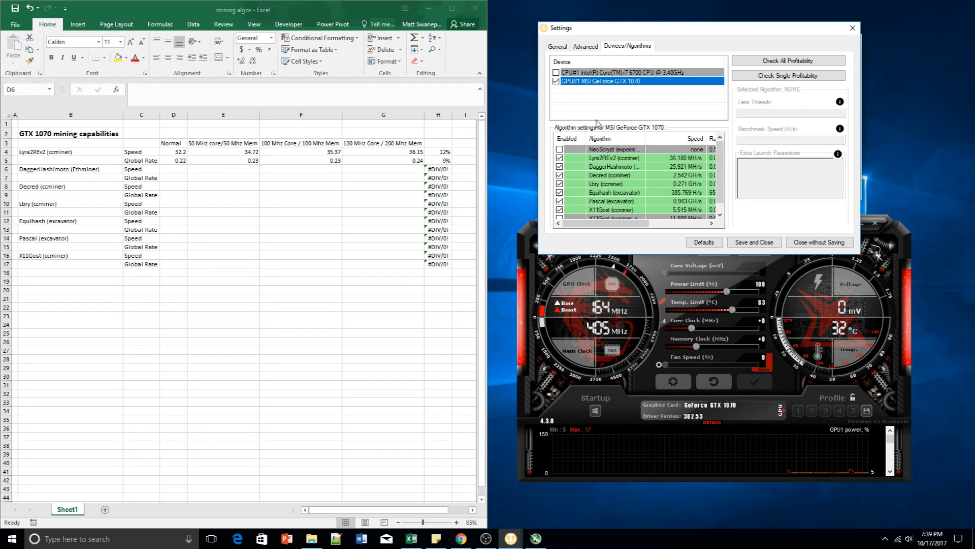
{"action": "mouse_move", "coordinate": [588, 116]}
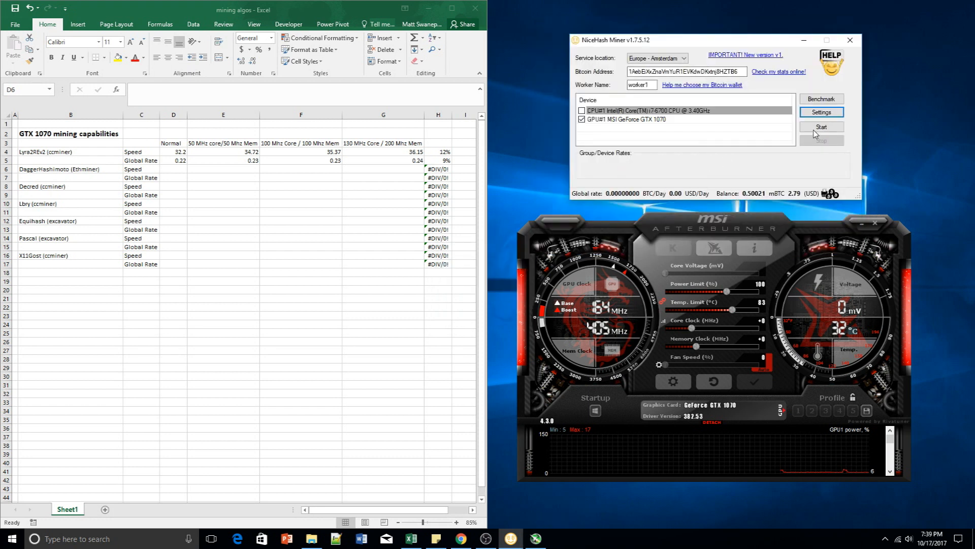
{"action": "mouse_move", "coordinate": [795, 144]}
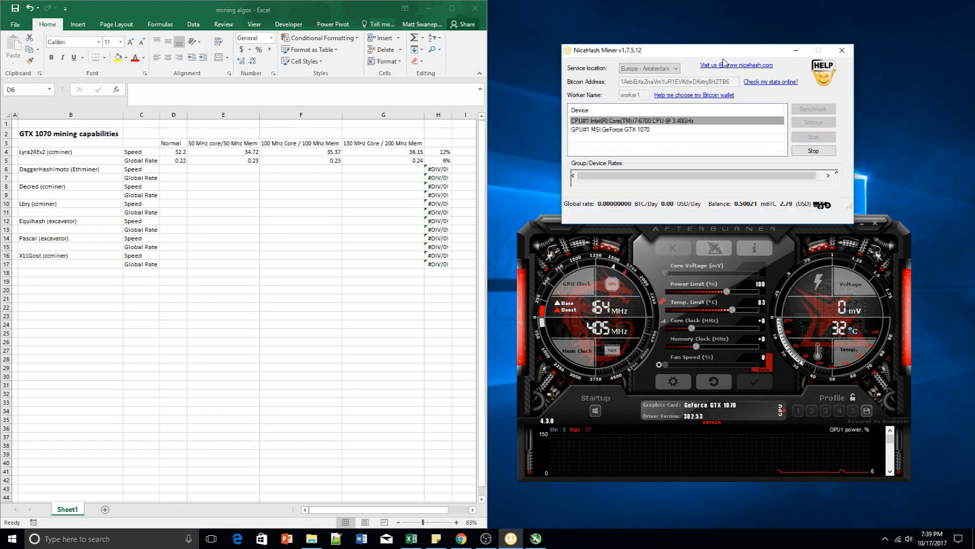
Start NiceHash Miner to mine DaggerHashimoto on the GTX 1070
{"action": "left_click", "coordinate": [813, 137]}
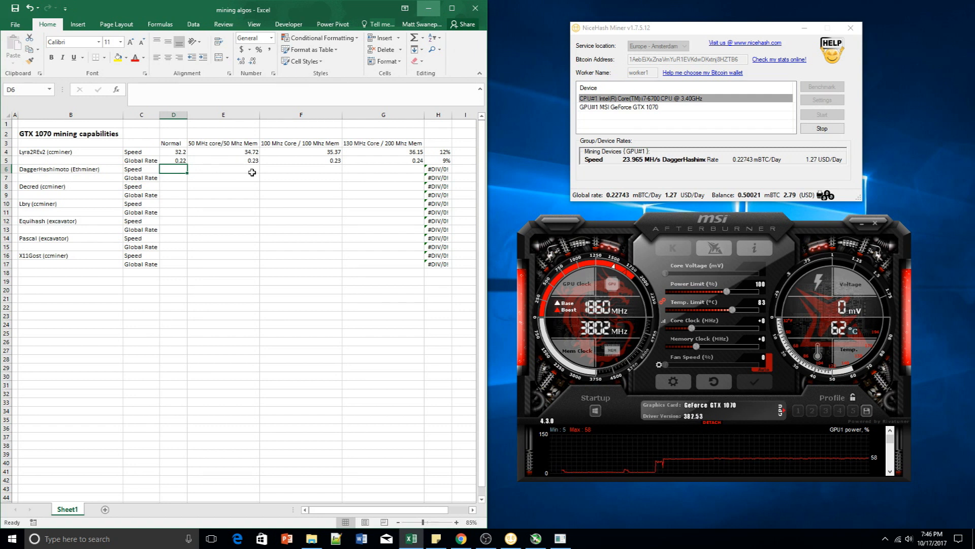
Enter DaggerHashimoto speed 23.965 in D6 and global rate 0.22 in D7
{"action": "type", "text": "23.965"}
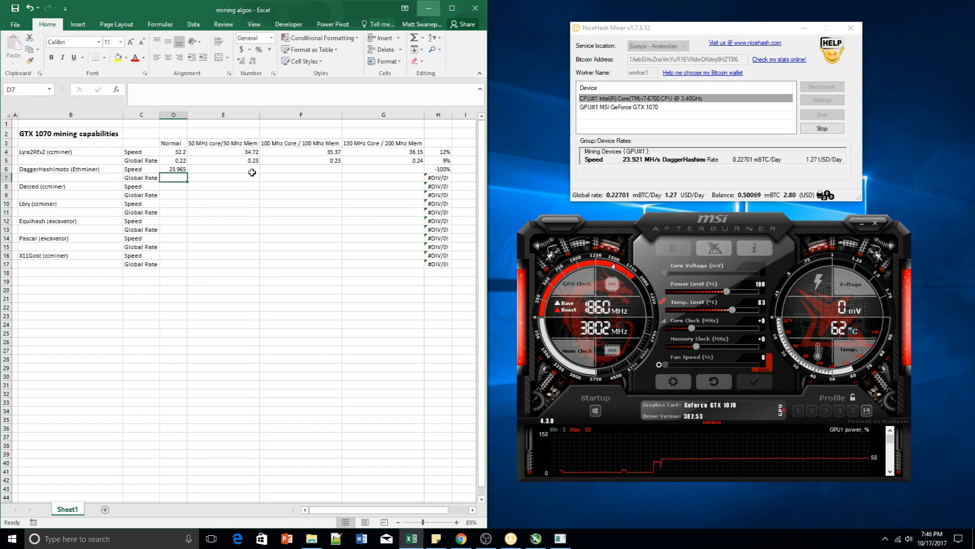
{"action": "type", "text": "0.22"}
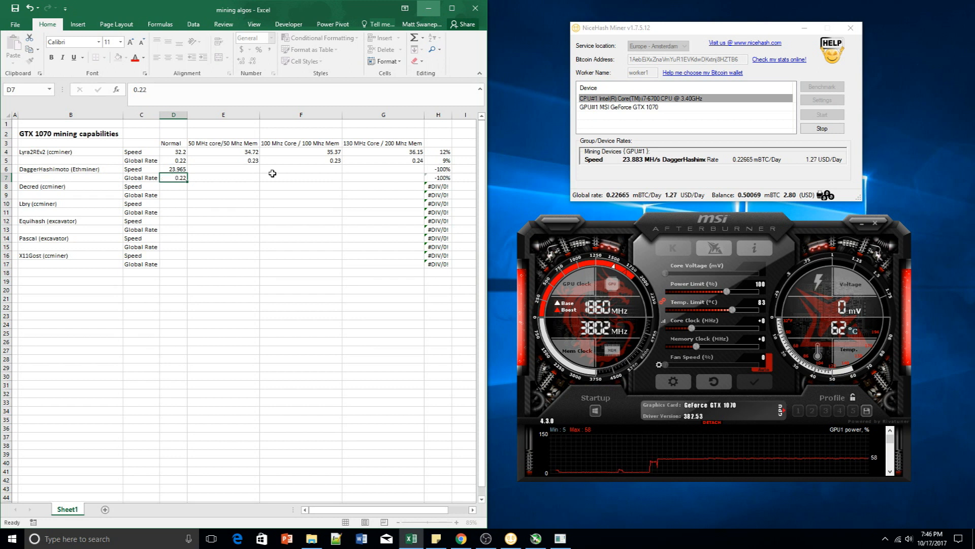
{"action": "left_click", "coordinate": [173, 186]}
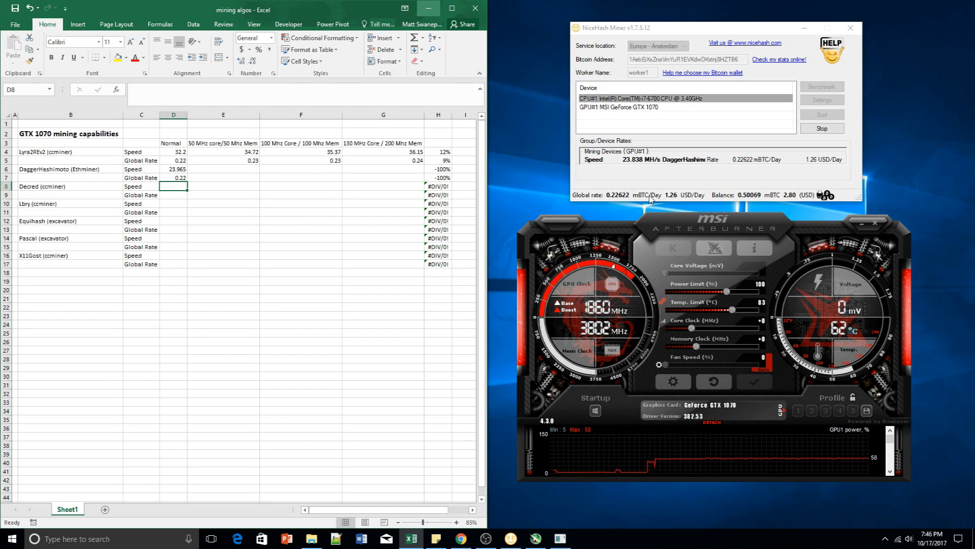
{"action": "mouse_move", "coordinate": [591, 210]}
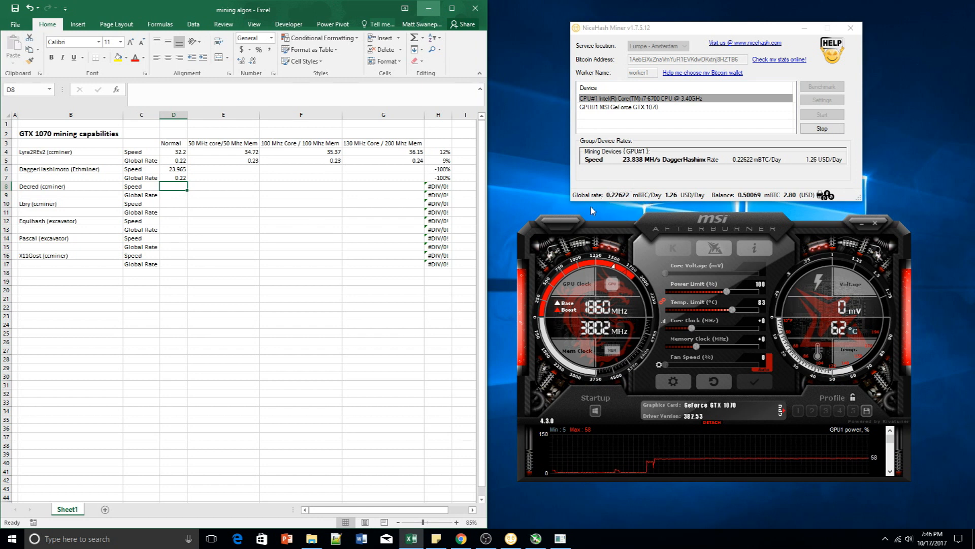
{"action": "mouse_move", "coordinate": [601, 195]}
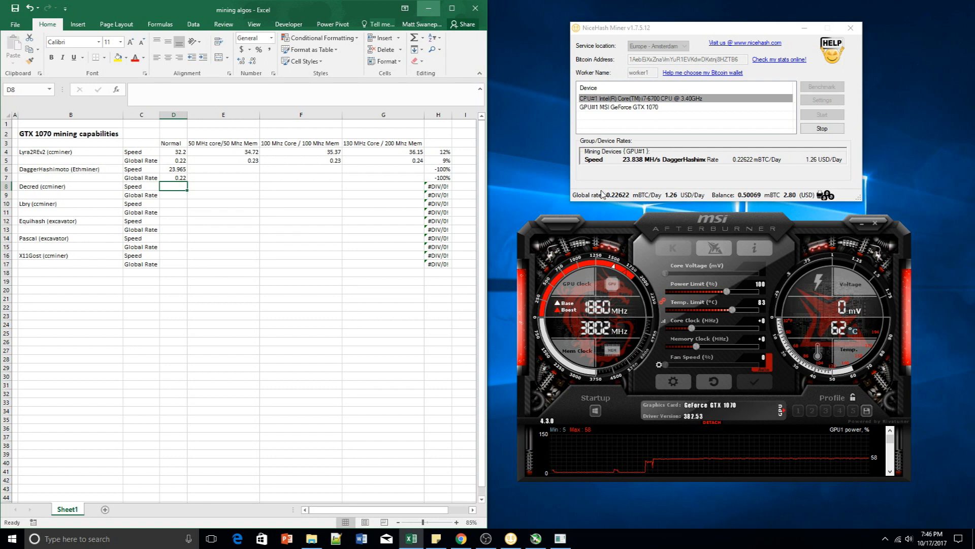
{"action": "left_click", "coordinate": [223, 169]}
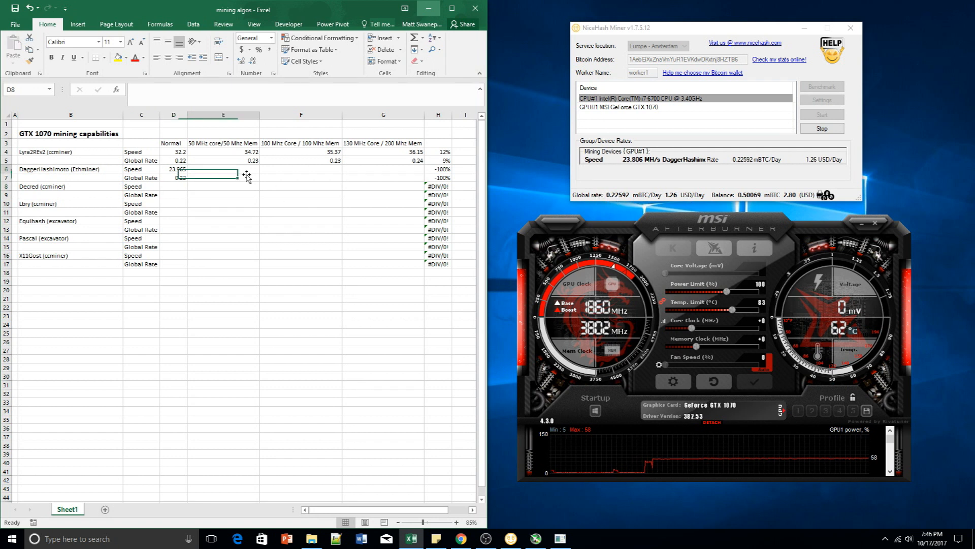
{"action": "left_click", "coordinate": [224, 169]}
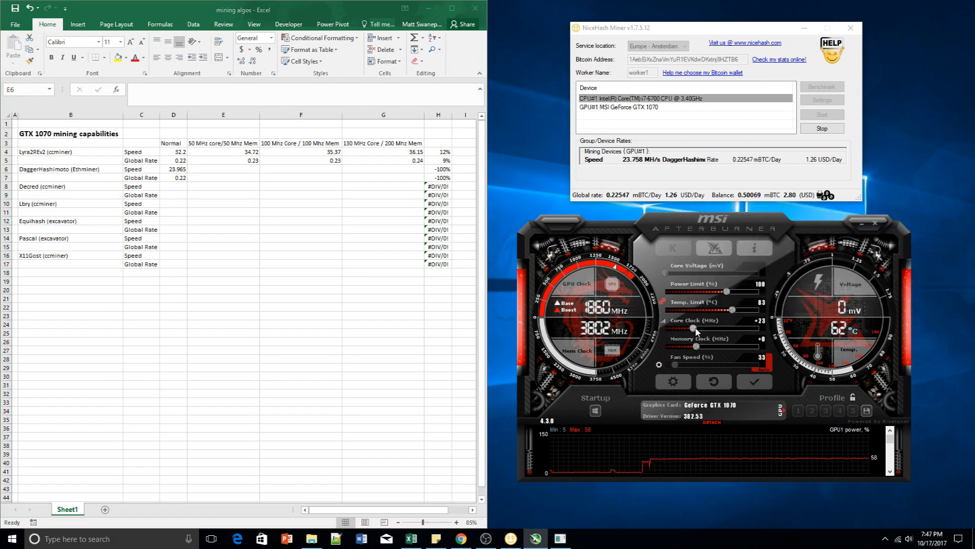
Set Afterburner core clock to +54 and memory clock to +50
{"action": "left_click_drag", "start_coordinate": [692, 329], "coordinate": [696, 329]}
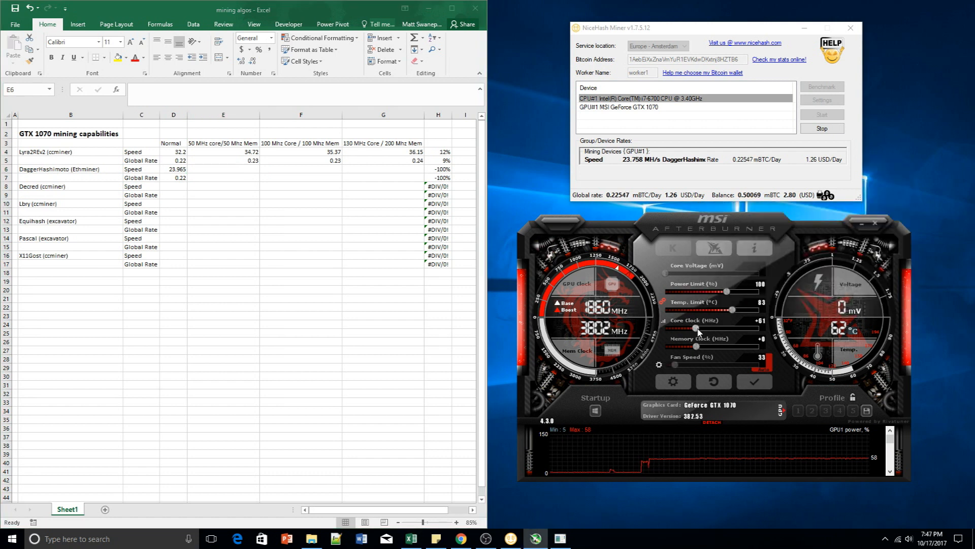
{"action": "left_click_drag", "start_coordinate": [697, 330], "coordinate": [693, 329]}
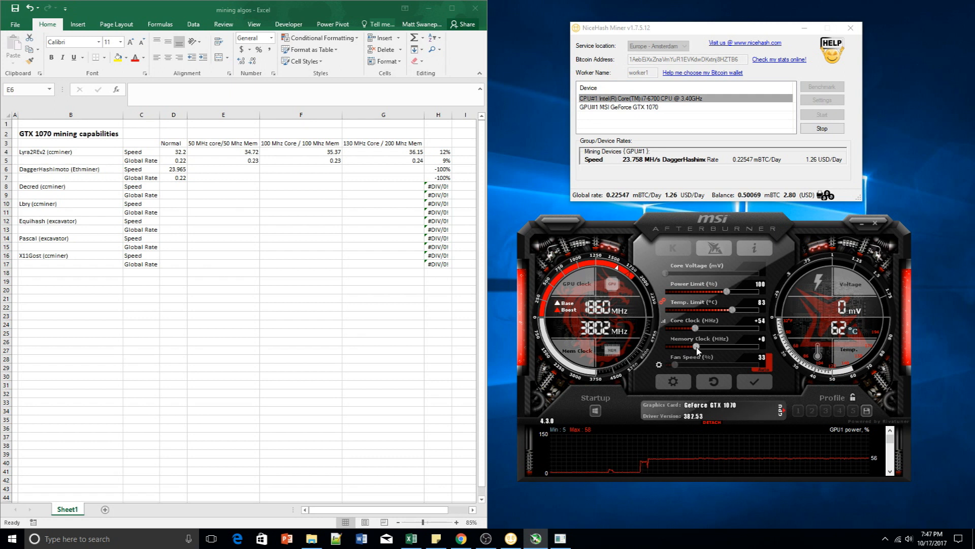
{"action": "left_click_drag", "start_coordinate": [695, 347], "coordinate": [699, 347]}
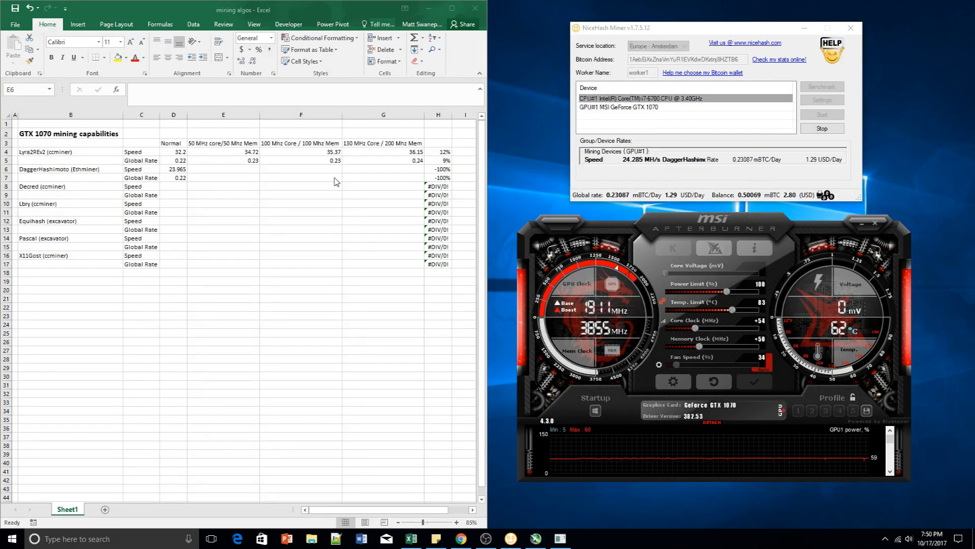
{"action": "mouse_move", "coordinate": [249, 183]}
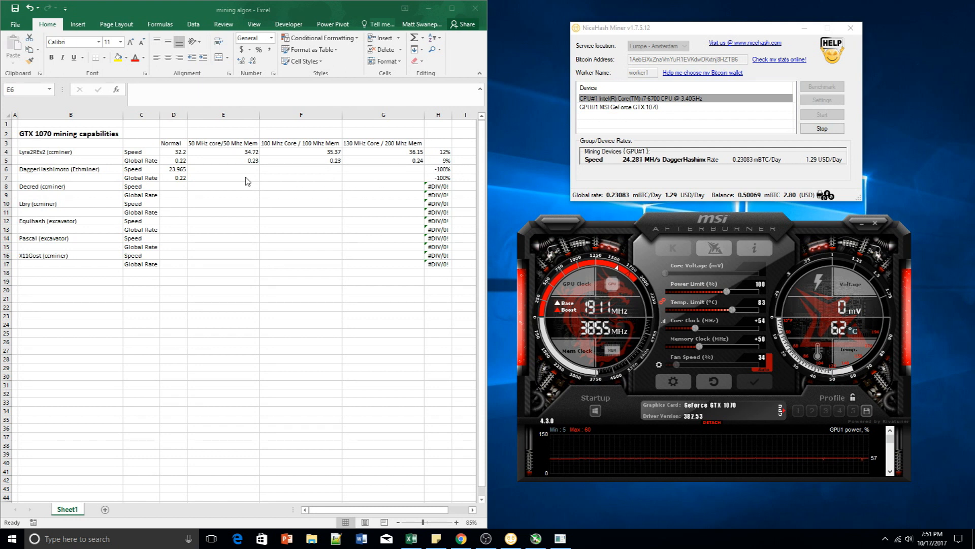
Enter speed 24.28 in E6 and global rate 0.23 in E7
{"action": "left_click", "coordinate": [222, 169]}
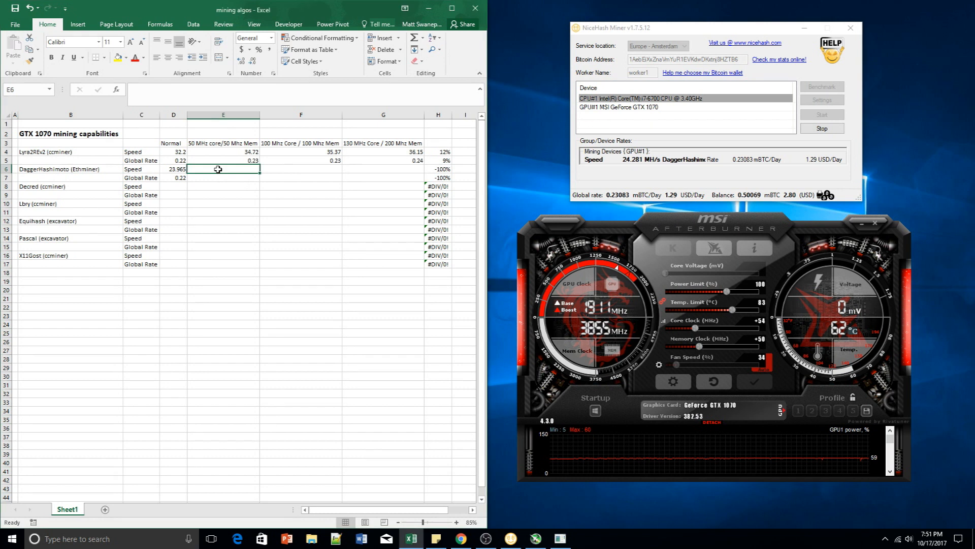
{"action": "type", "text": "24."}
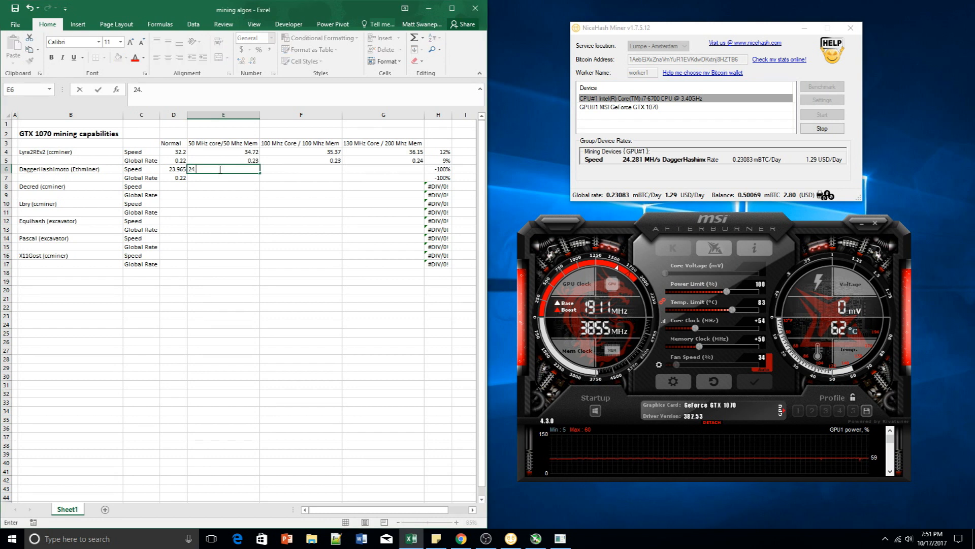
{"action": "type", "text": "28"}
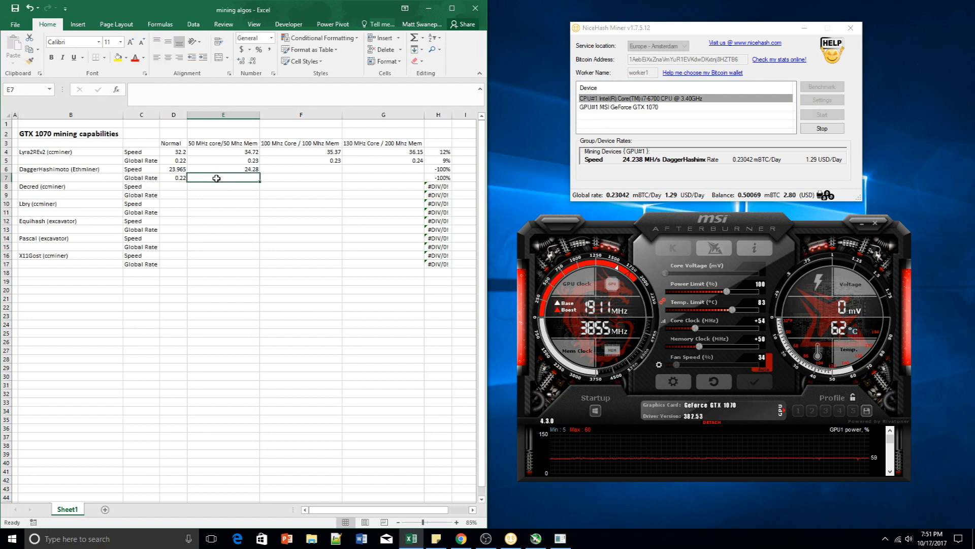
{"action": "type", "text": "0.23"}
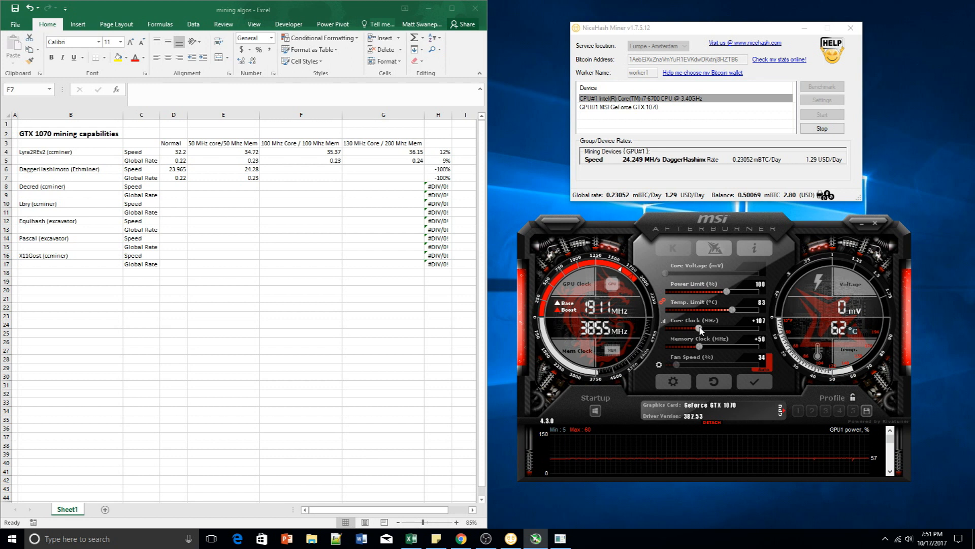
Raise the Afterburner core clock offset toward +99 with memory at +106
{"action": "left_click_drag", "start_coordinate": [703, 329], "coordinate": [698, 330]}
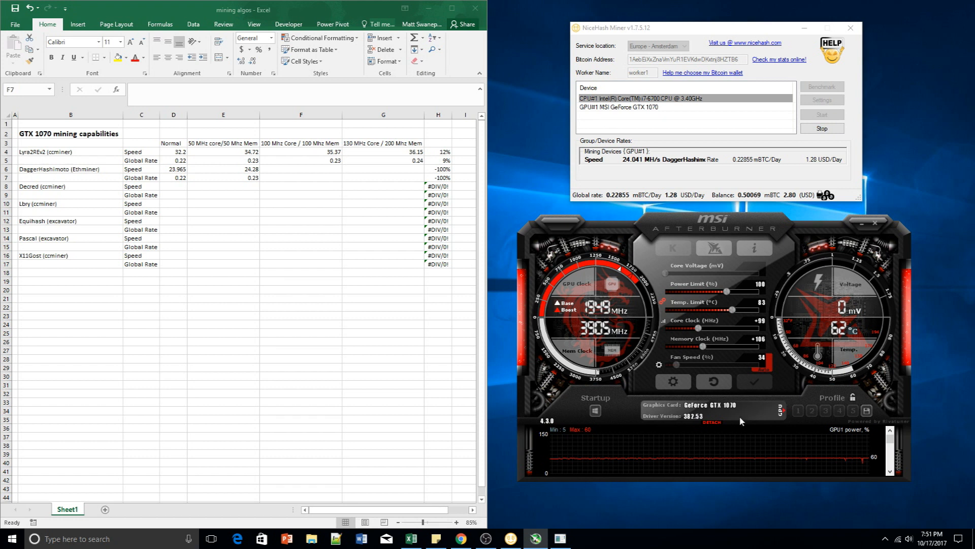
{"action": "mouse_move", "coordinate": [884, 545]}
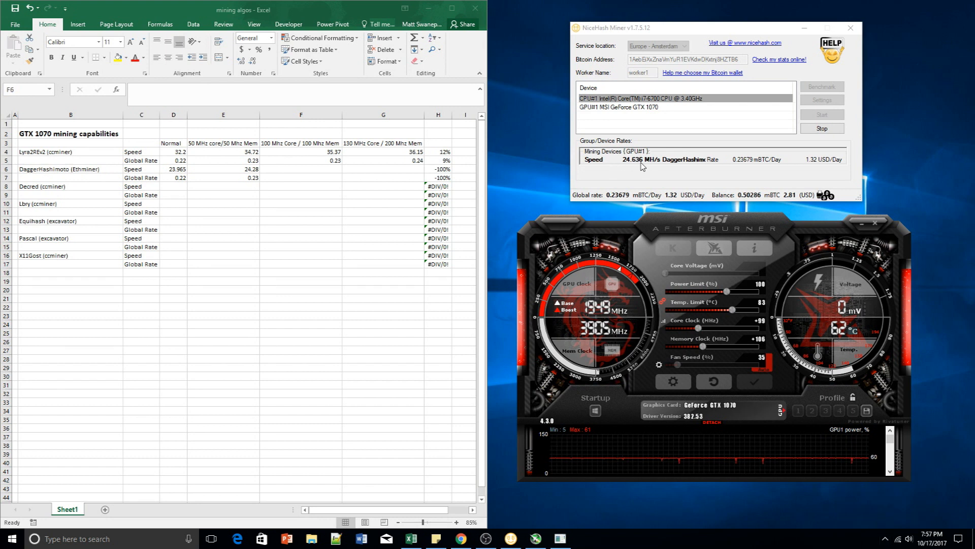
Enter speed 24.6 in F6 and global rate 0.236 in F7
{"action": "left_click", "coordinate": [301, 170]}
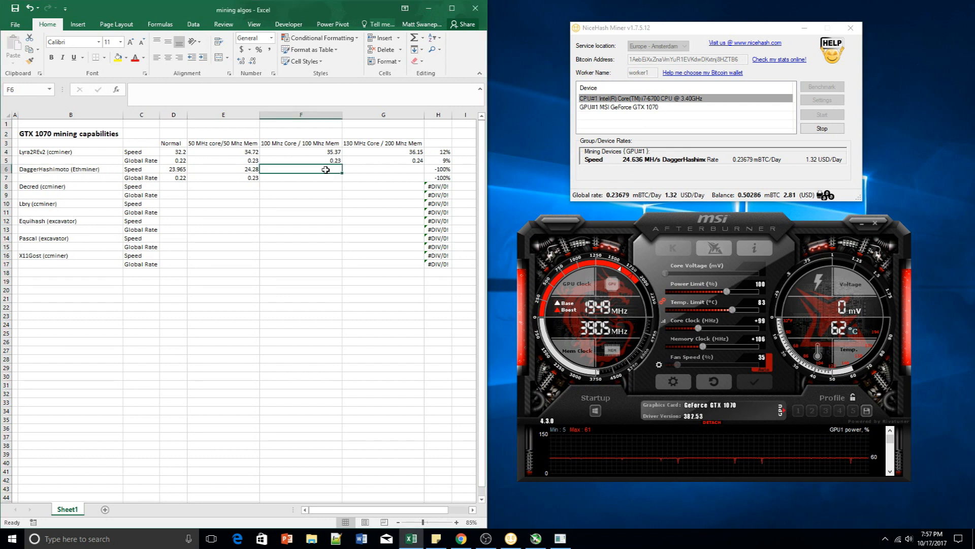
{"action": "type", "text": "24."}
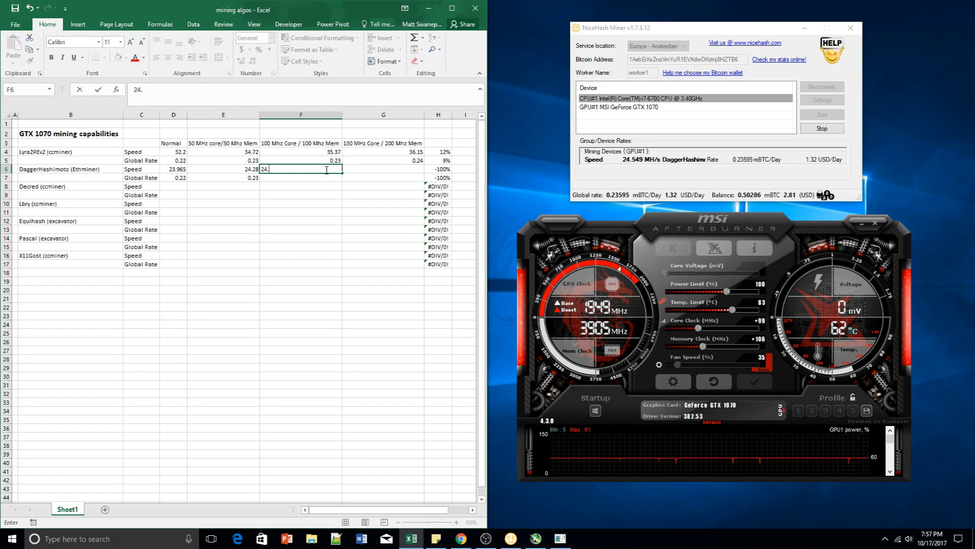
{"action": "type", "text": "6"}
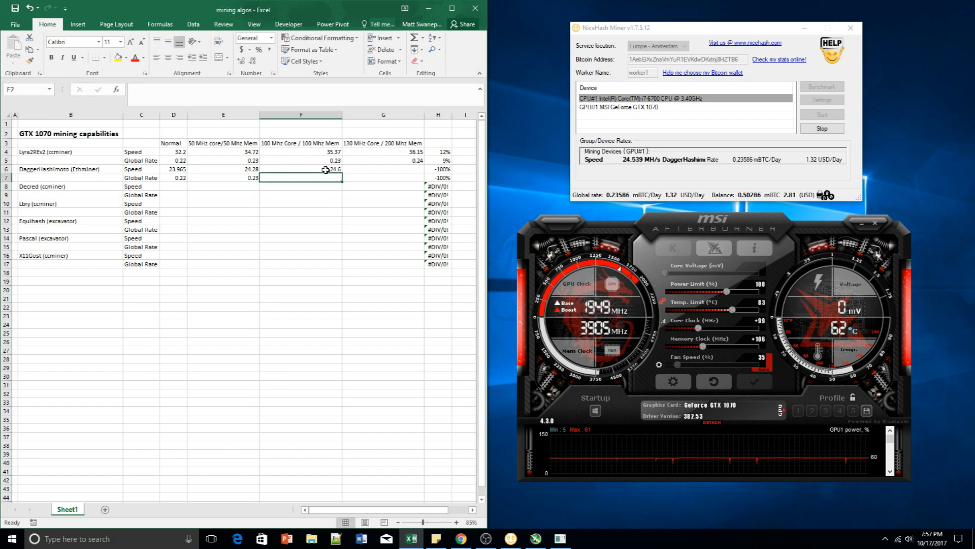
{"action": "type", "text": "0.236"}
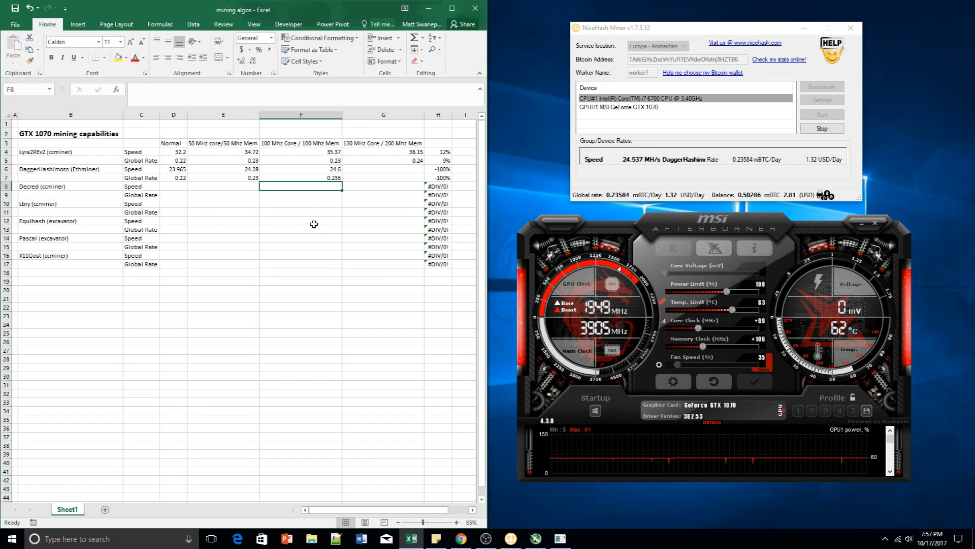
{"action": "left_click", "coordinate": [300, 177]}
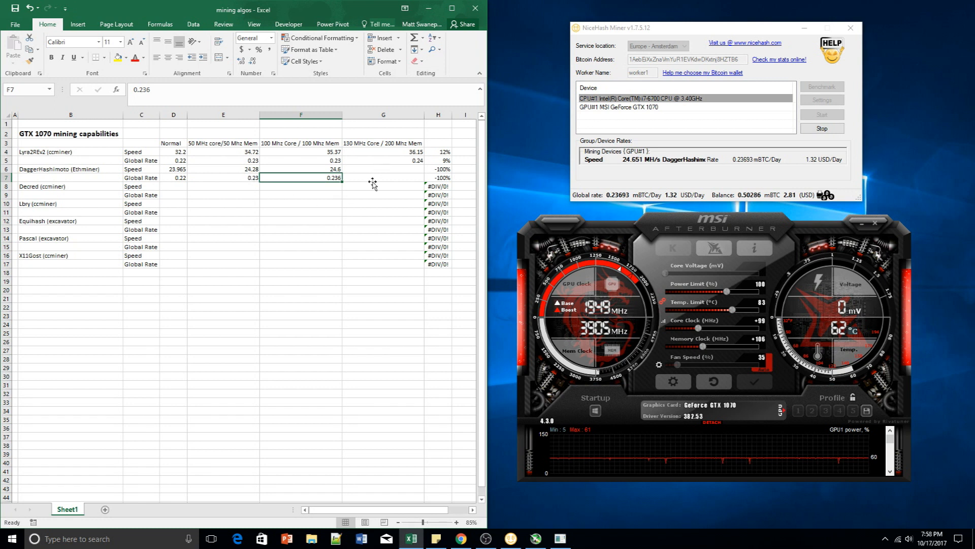
{"action": "left_click", "coordinate": [382, 169]}
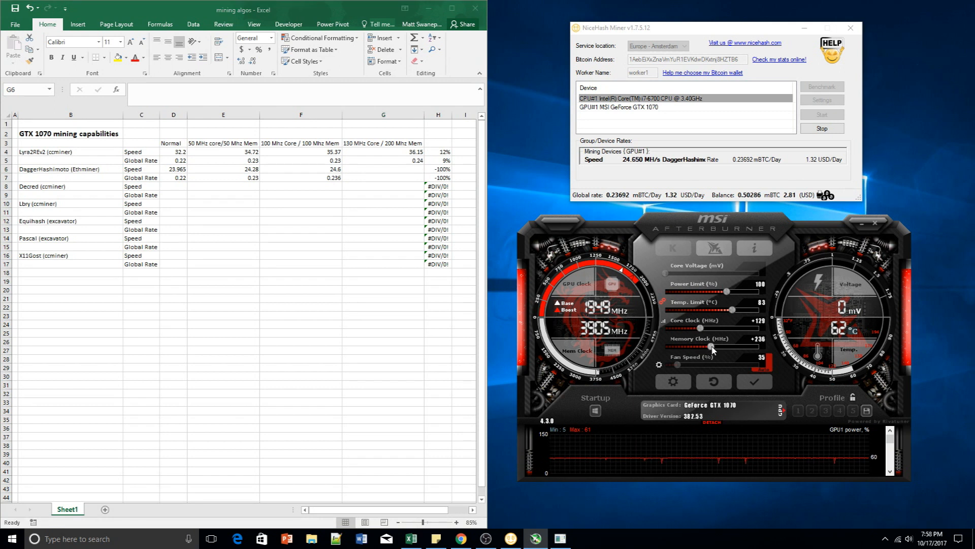
Raise the Afterburner memory clock offset to +284 with core at +129
{"action": "left_click_drag", "start_coordinate": [728, 347], "coordinate": [712, 348]}
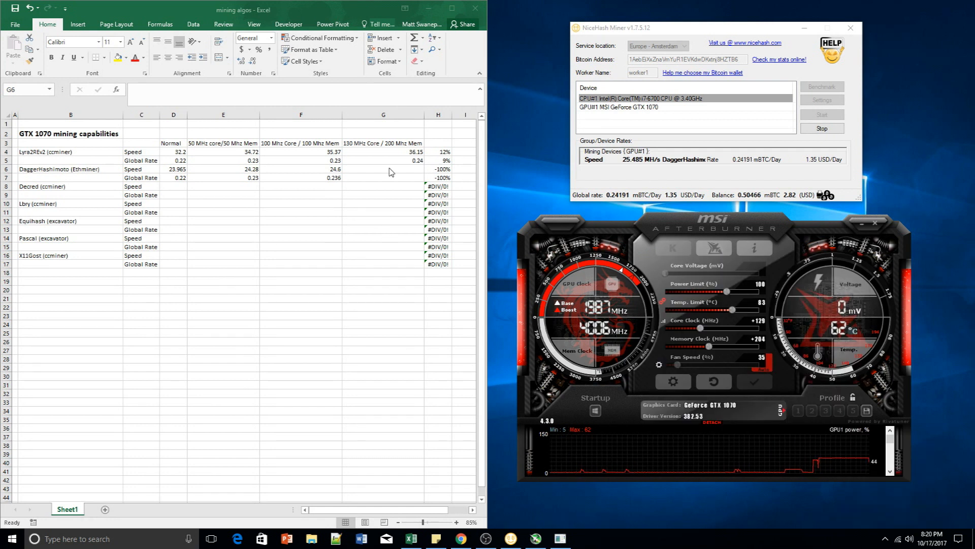
Enter speed 25.4 in G6 and global rate 0.24 in G7
{"action": "left_click", "coordinate": [383, 169]}
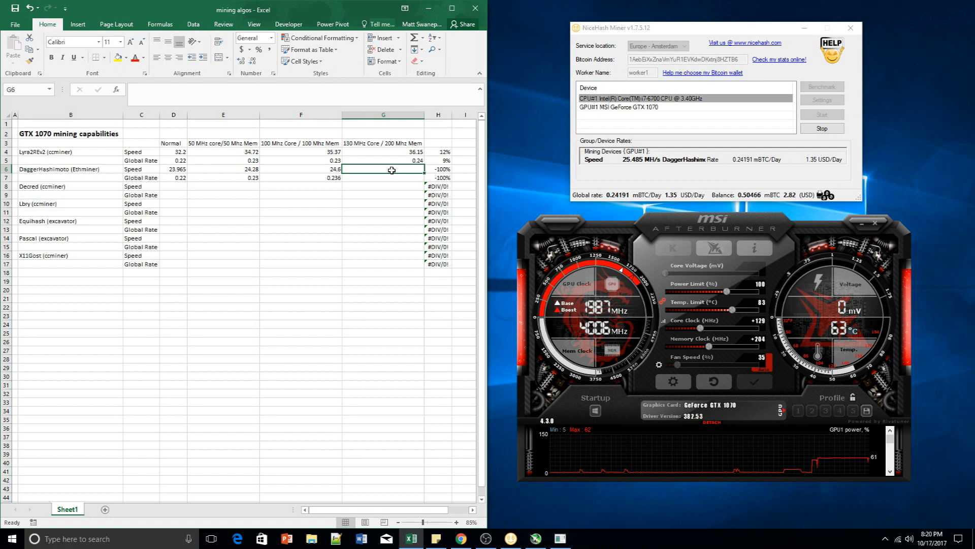
{"action": "type", "text": "25.4"}
{"action": "left_click", "coordinate": [383, 177]}
{"action": "type", "text": "24"}
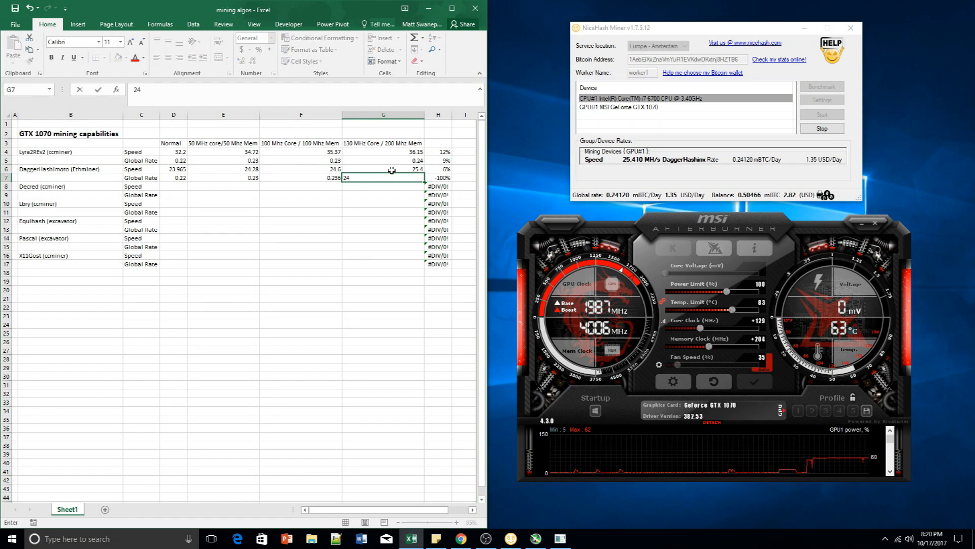
{"action": "key", "text": "Backspace"}
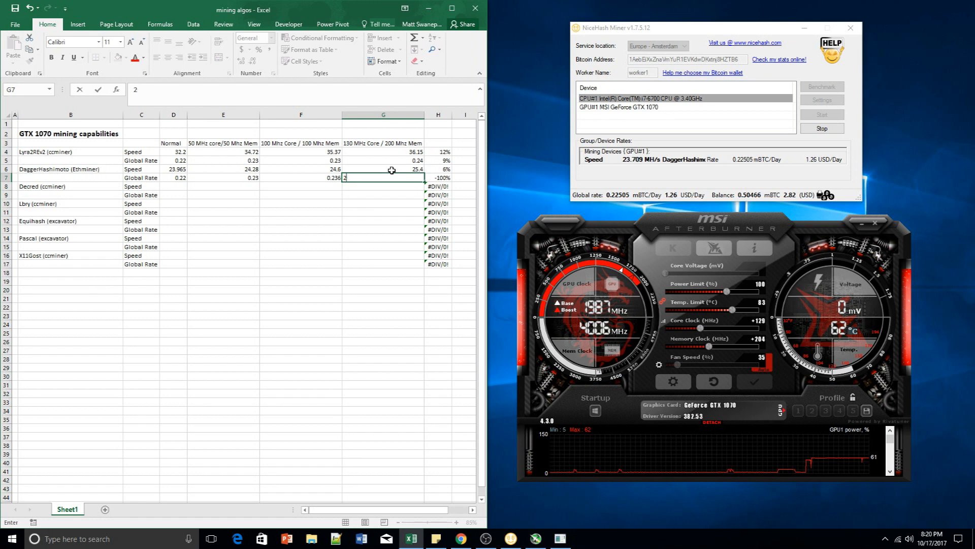
{"action": "type", "text": "0.24"}
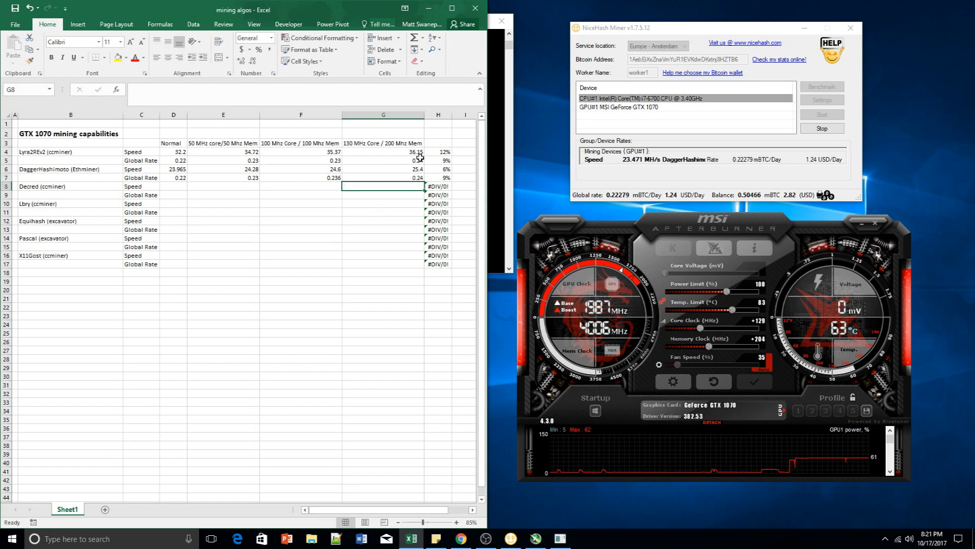
{"action": "left_click", "coordinate": [438, 185]}
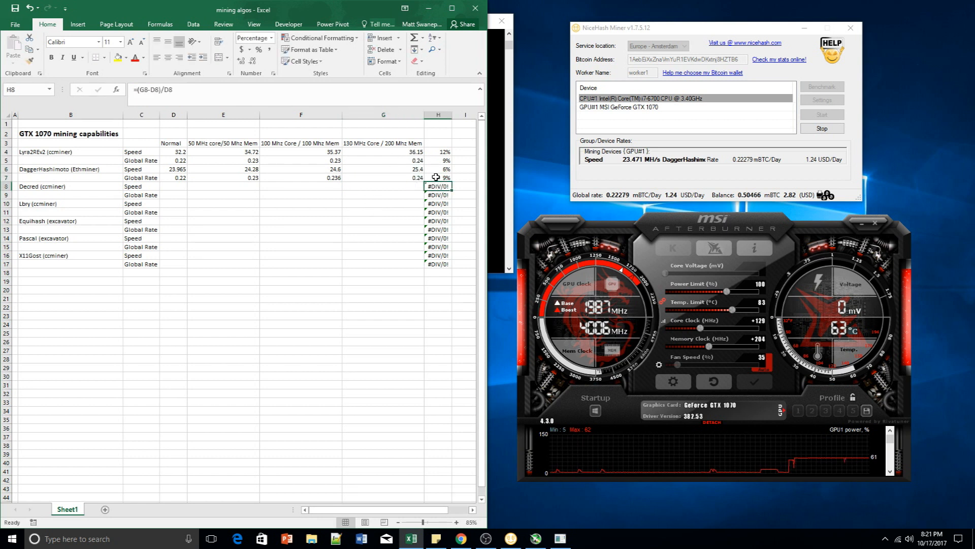
{"action": "left_click", "coordinate": [438, 169]}
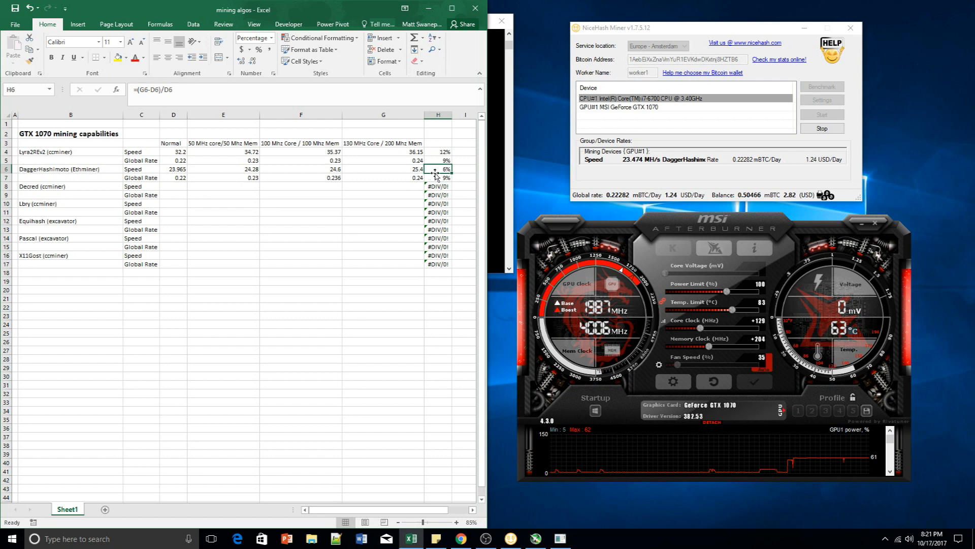
{"action": "left_click", "coordinate": [438, 177]}
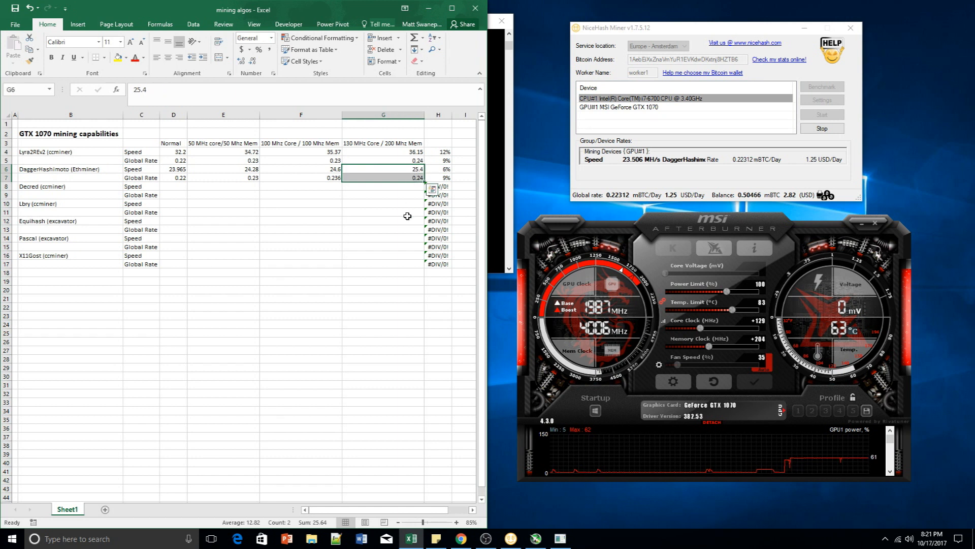
{"action": "left_click", "coordinate": [382, 177]}
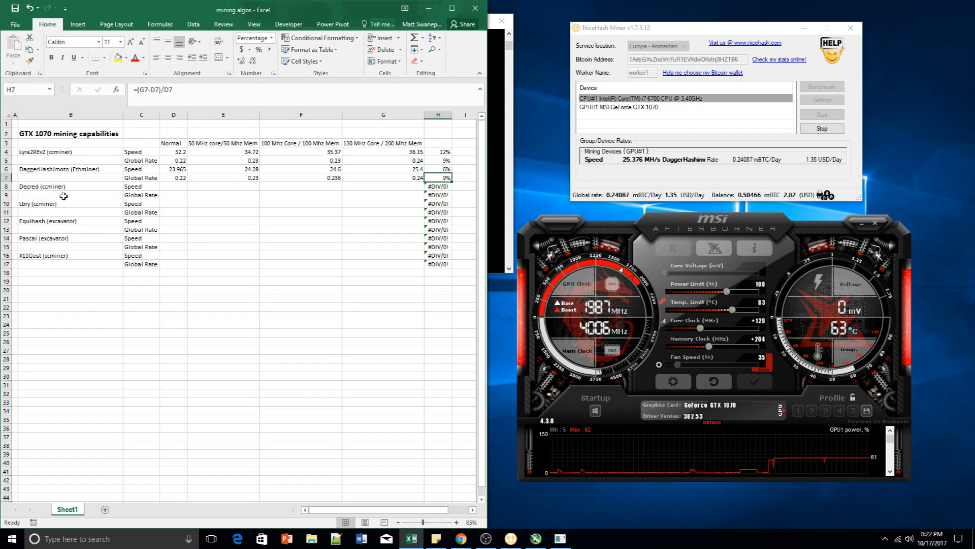
{"action": "left_click", "coordinate": [70, 203]}
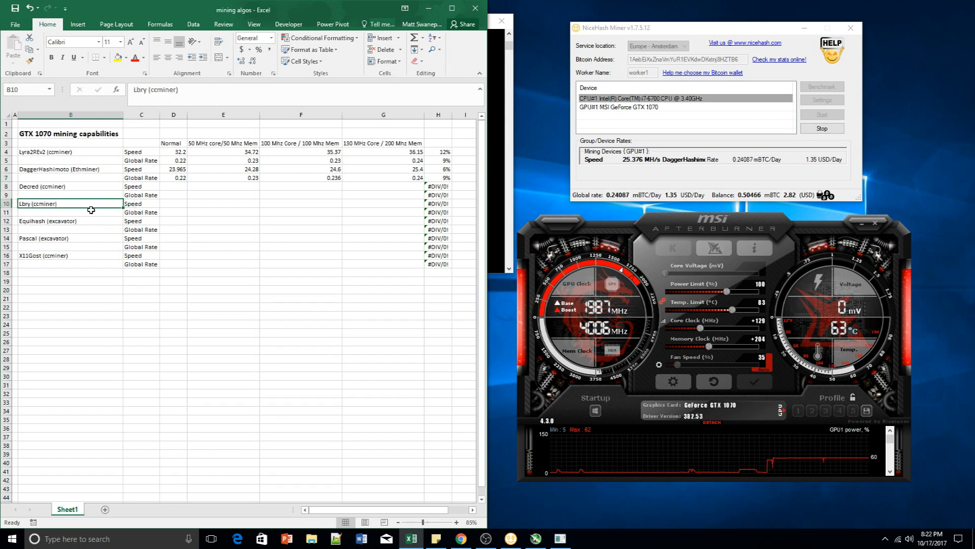